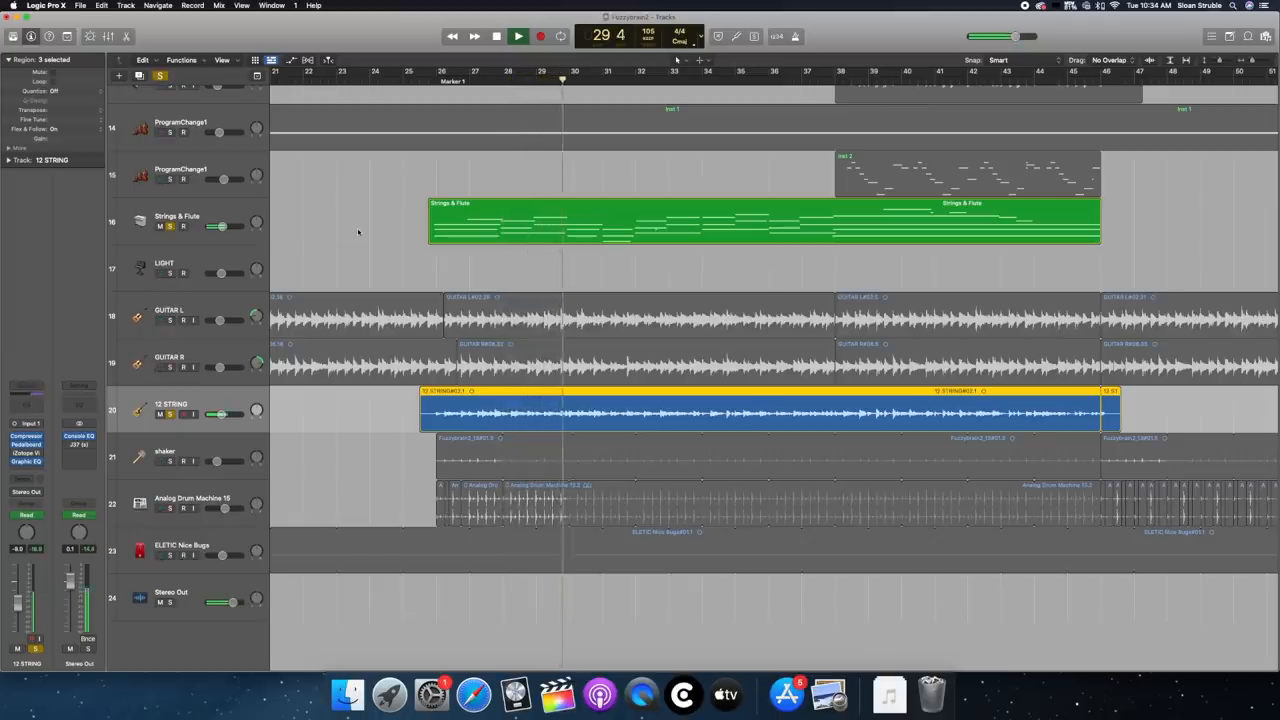
pyautogui.click(516, 36)
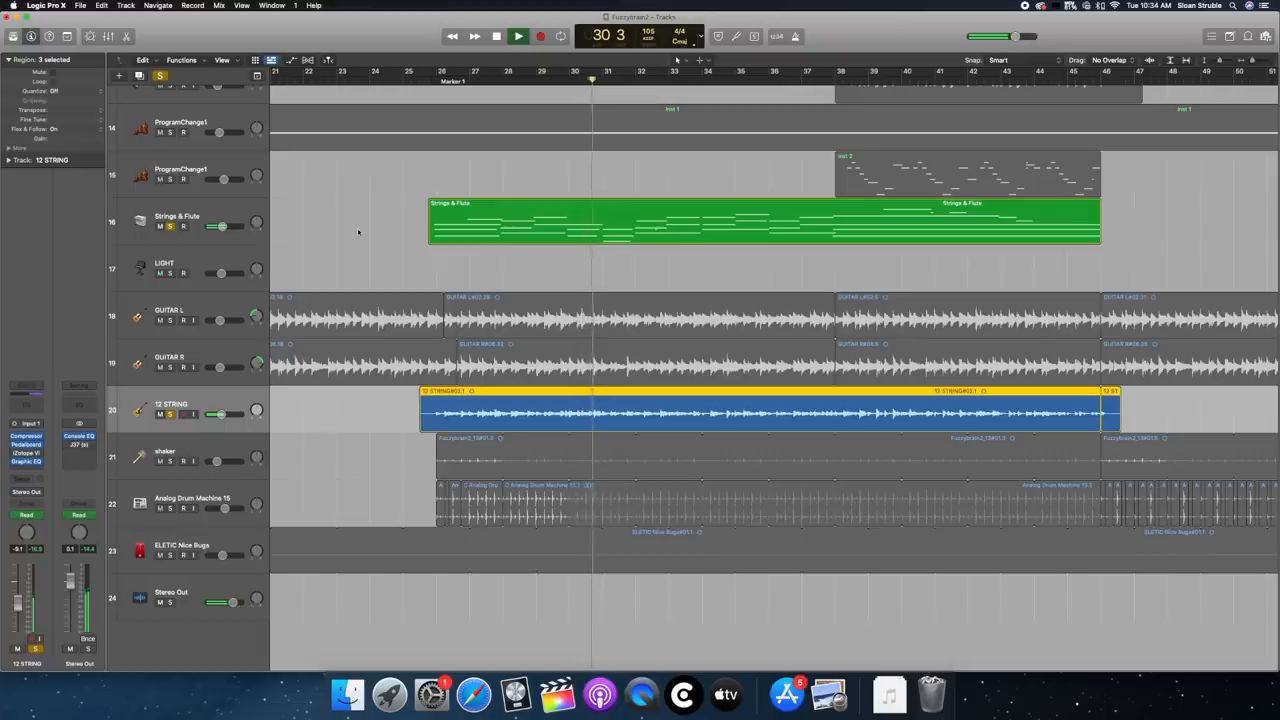